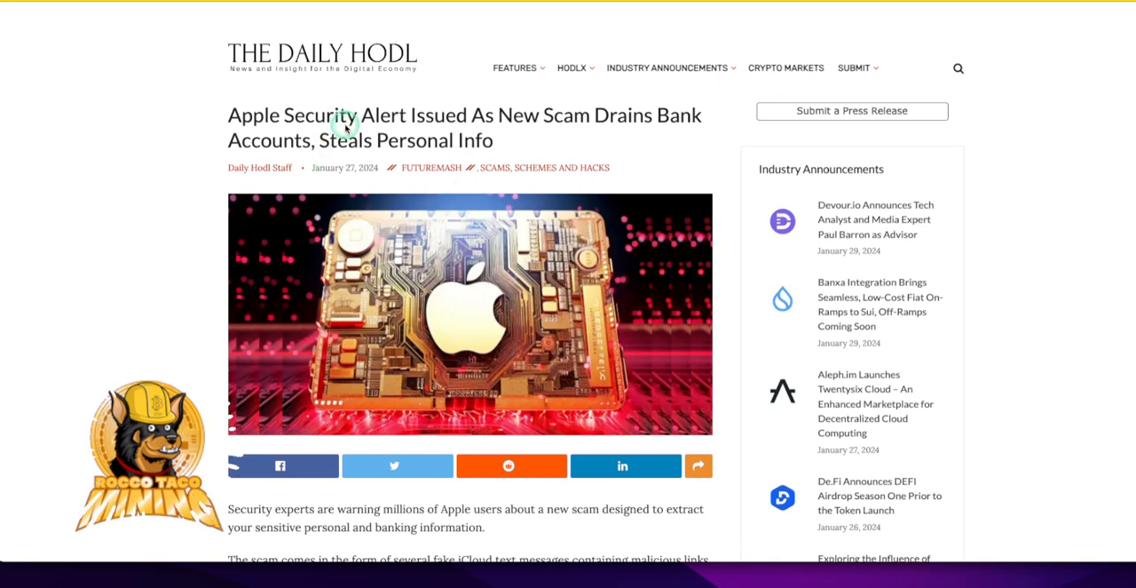
mouse_move(238, 134)
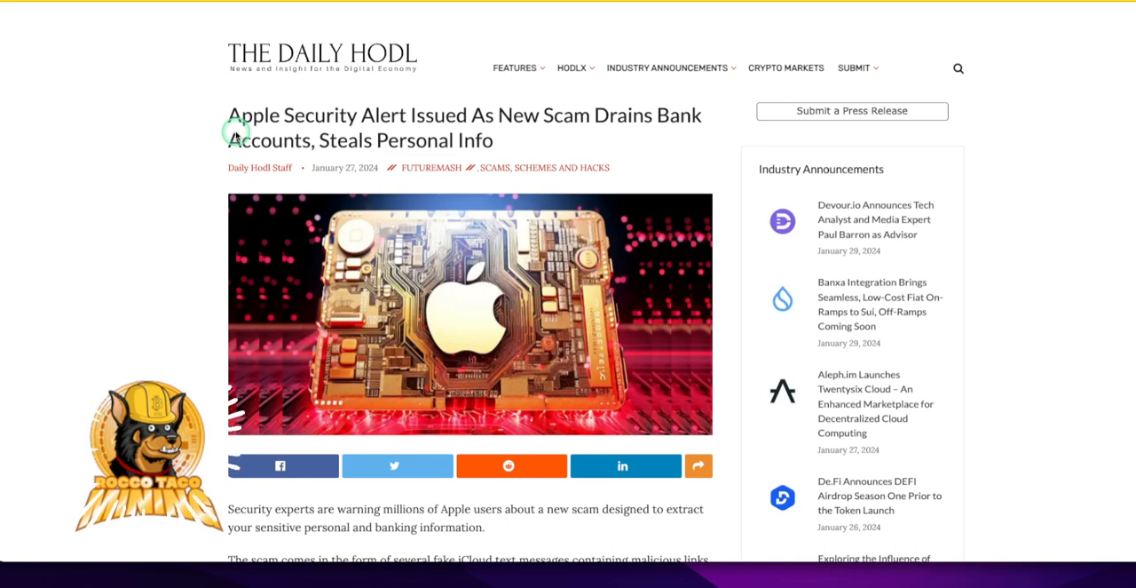
scroll("down", 3)
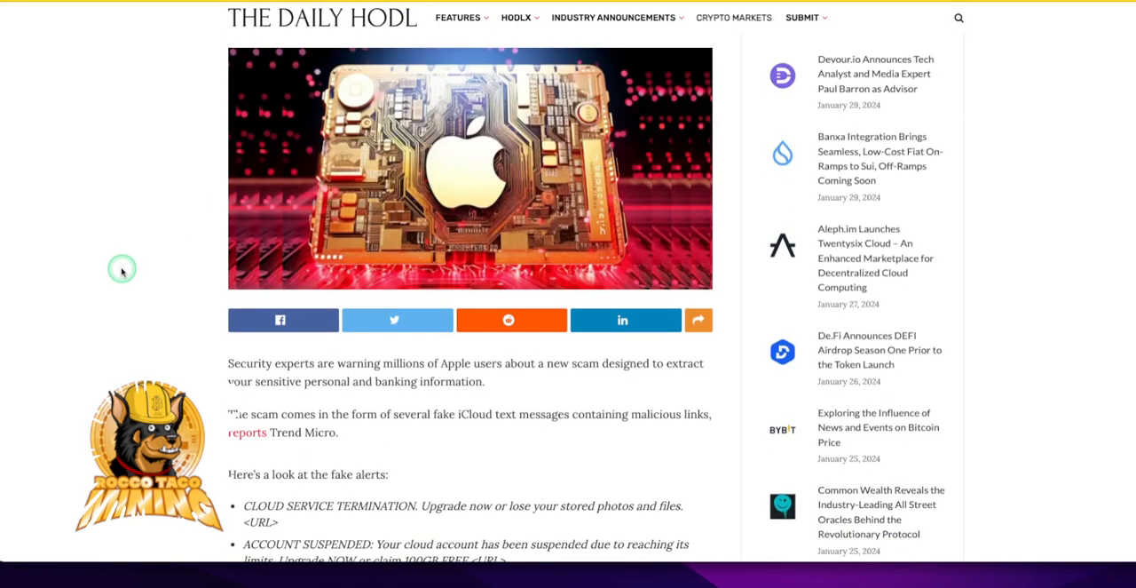
scroll("down", 3)
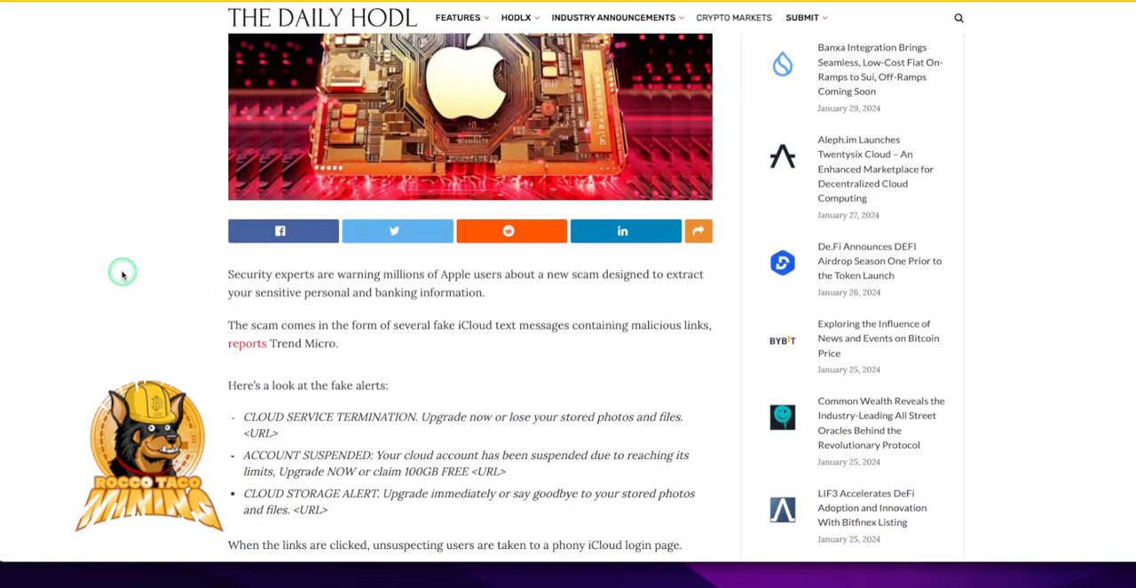
scroll("down", 3)
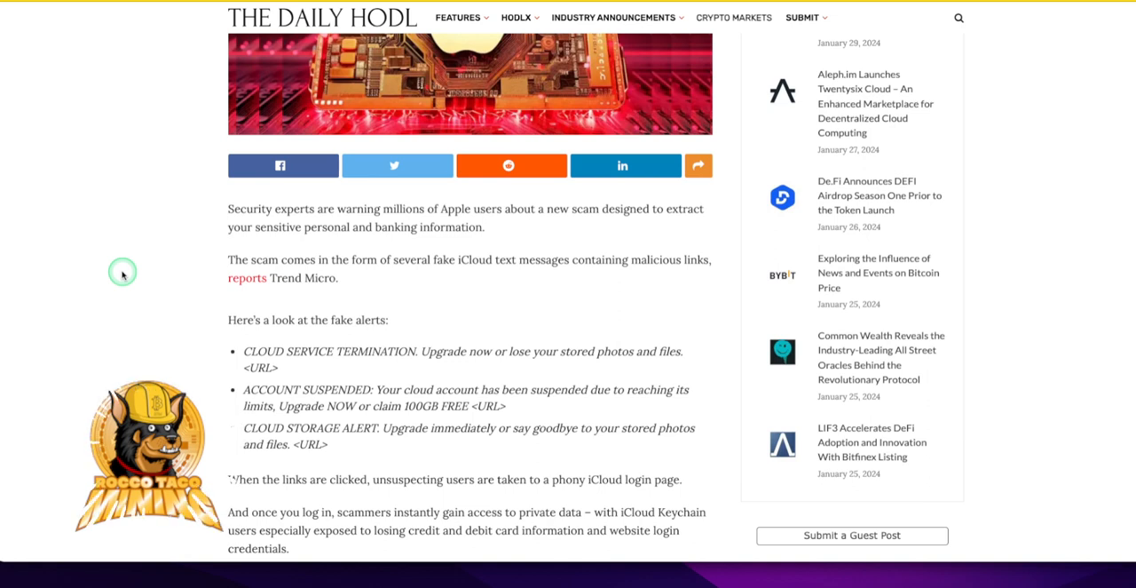
mouse_move(123, 252)
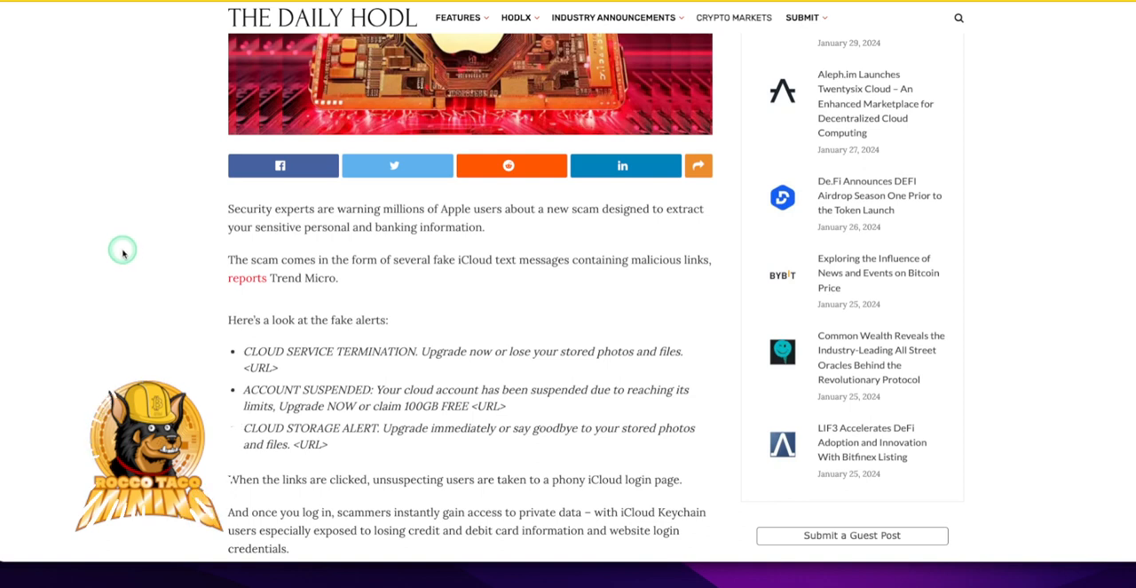
mouse_move(156, 253)
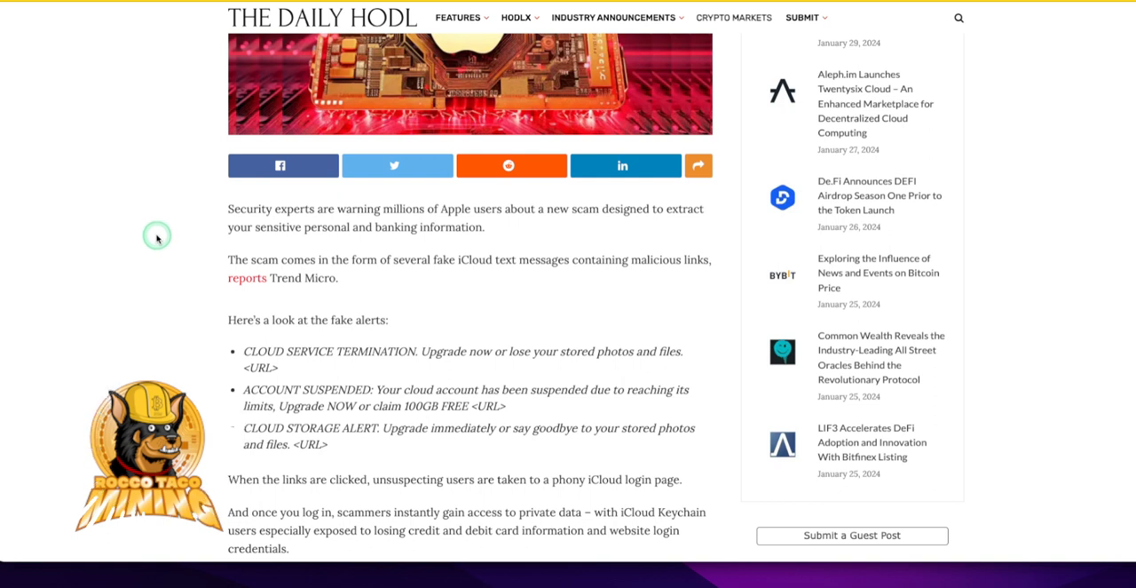
scroll("down", 3)
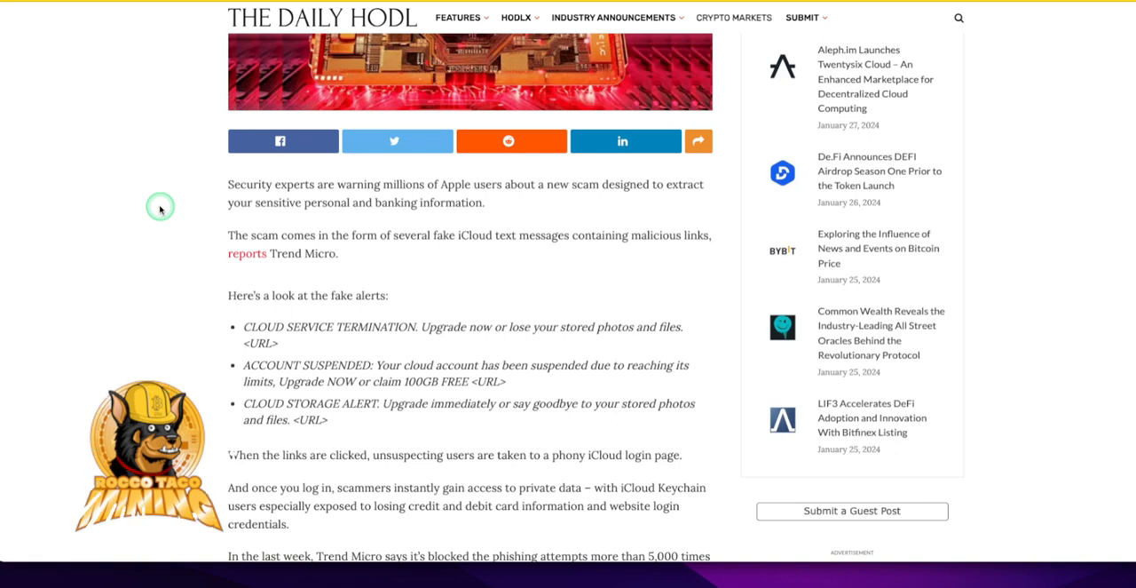
mouse_move(153, 224)
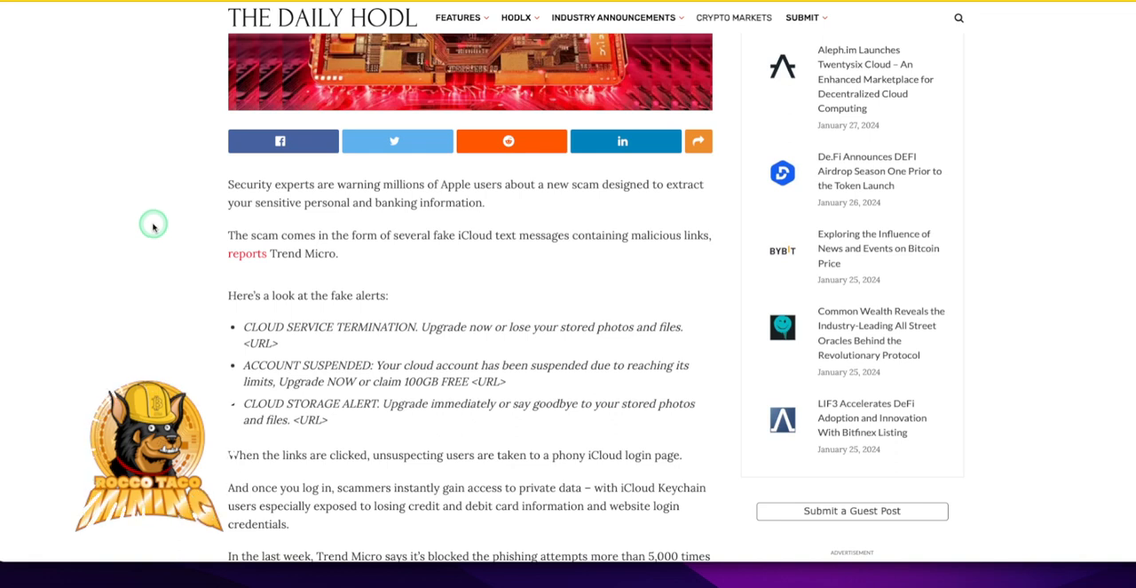
mouse_move(162, 255)
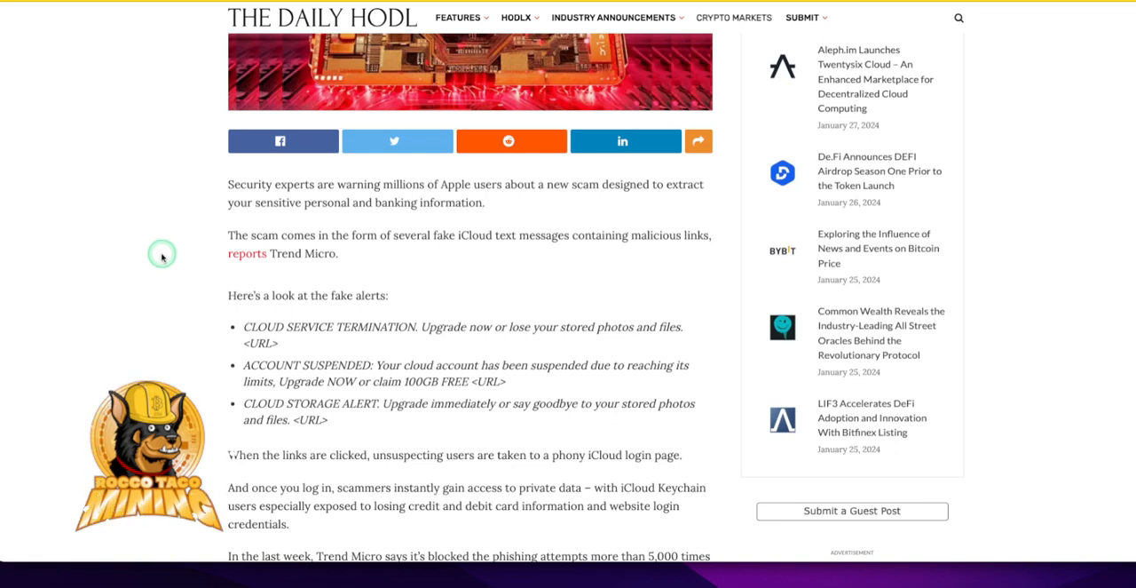
mouse_move(156, 248)
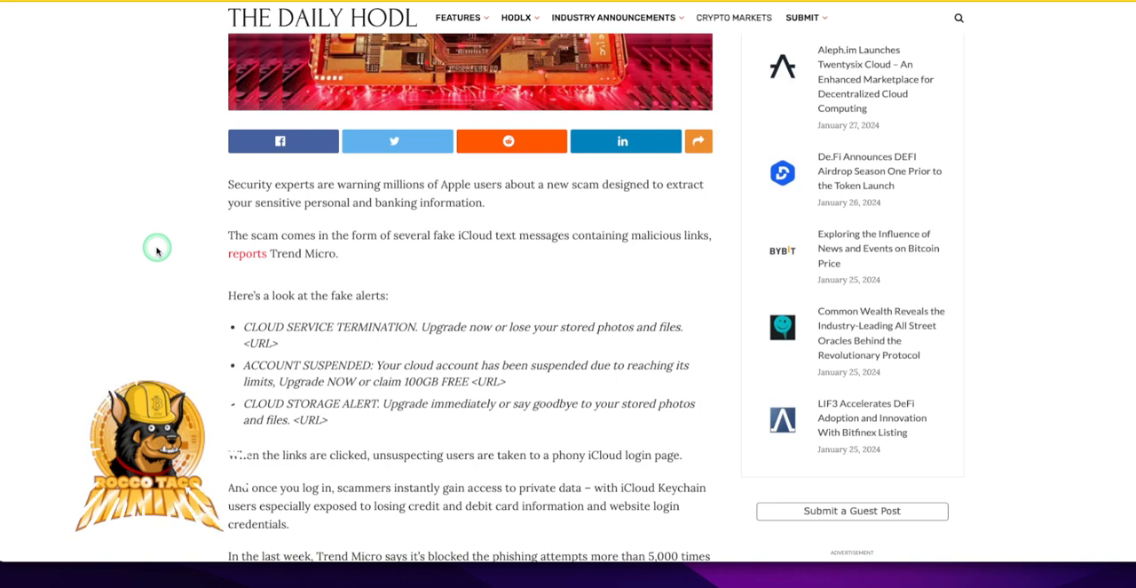
mouse_move(189, 245)
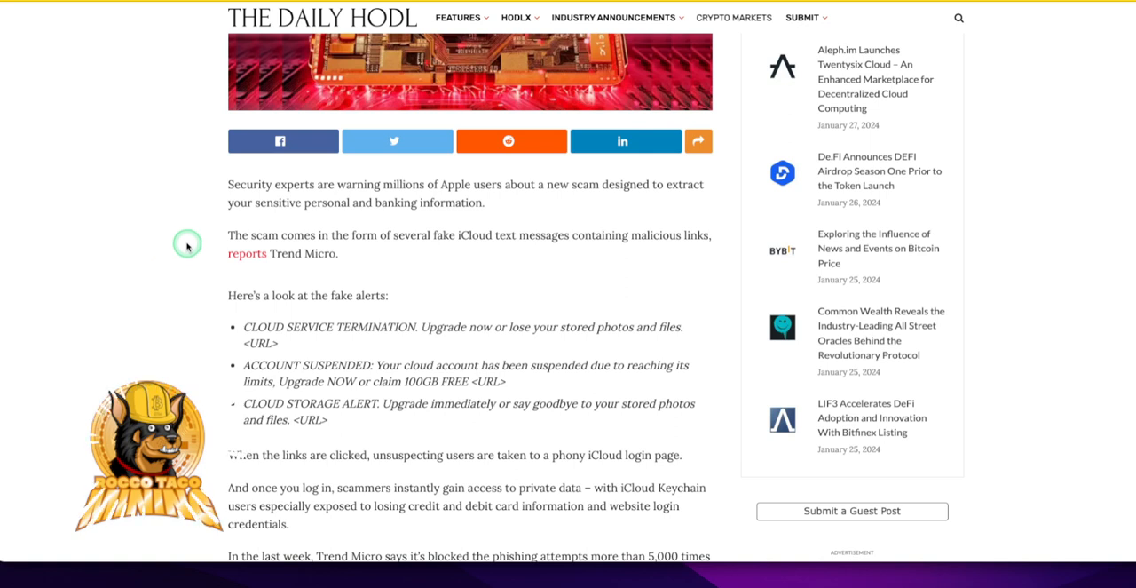
mouse_move(184, 242)
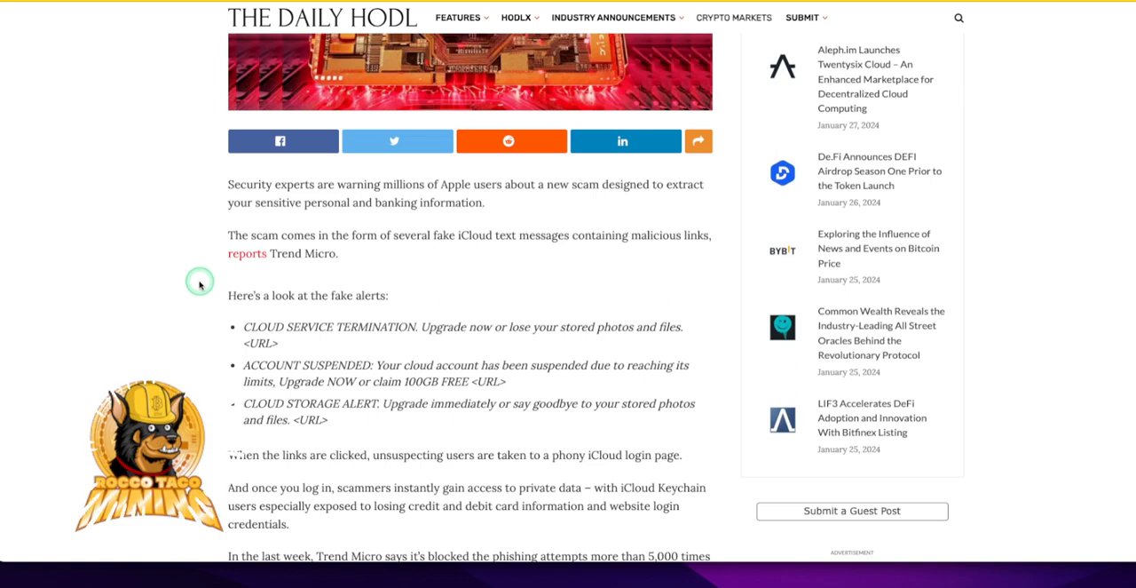
mouse_move(248, 331)
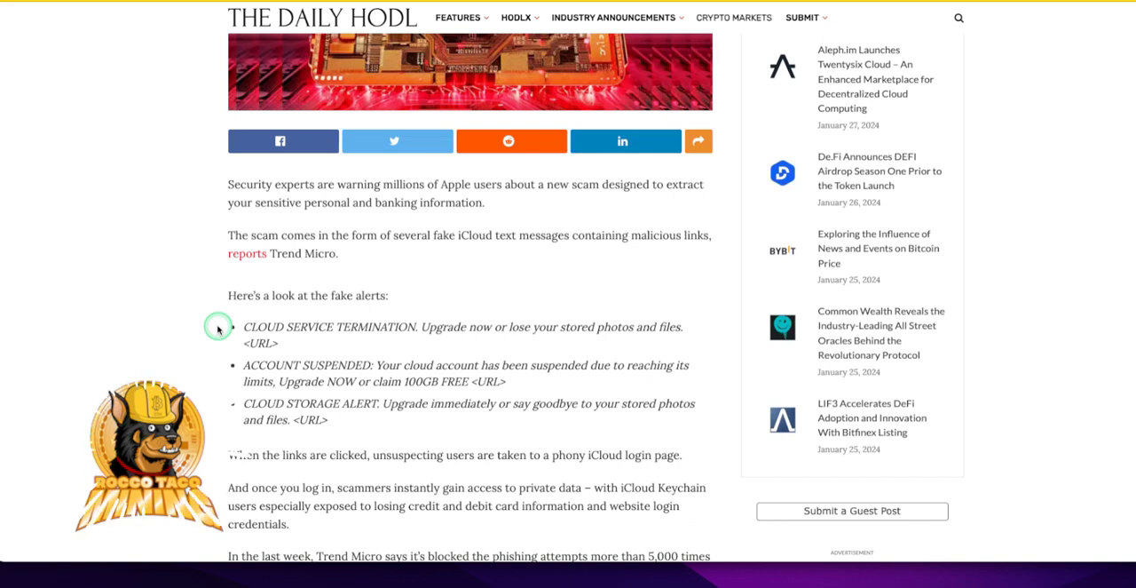
mouse_move(245, 344)
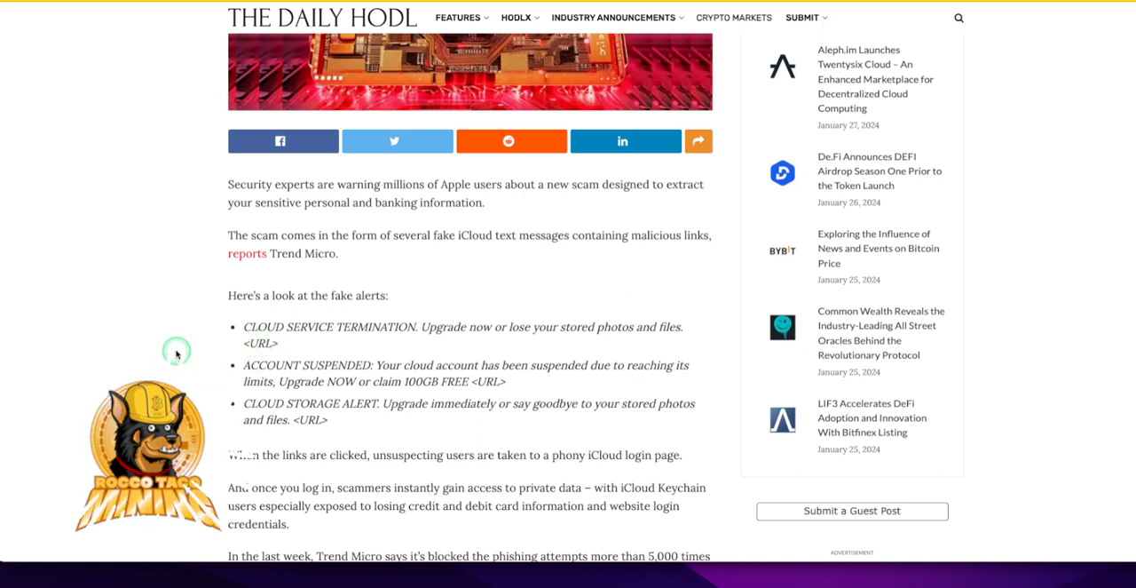
scroll("down", 3)
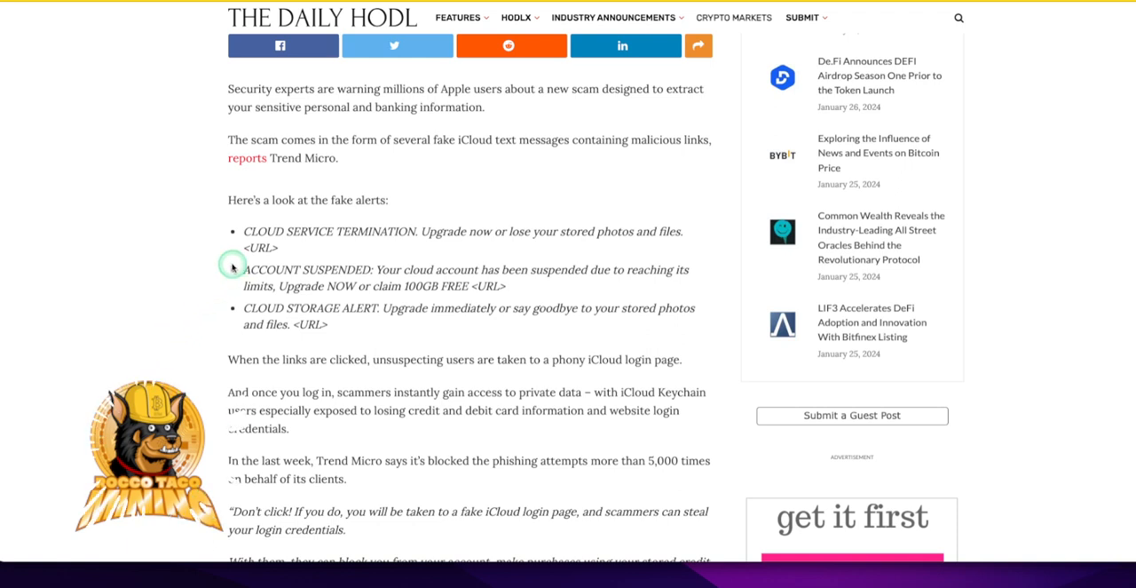
mouse_move(276, 291)
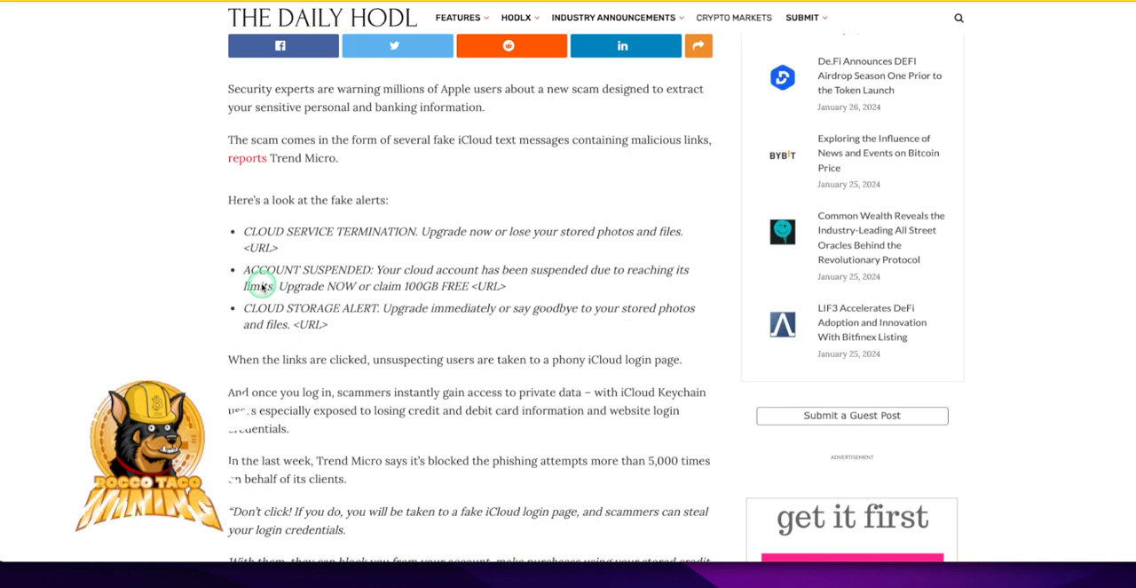
mouse_move(266, 284)
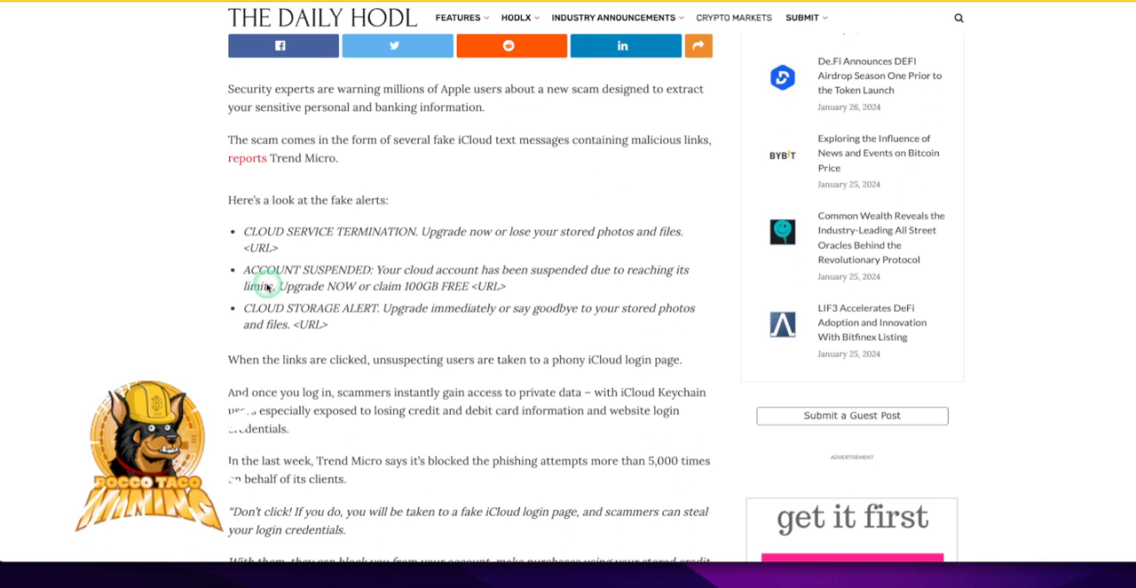
mouse_move(239, 302)
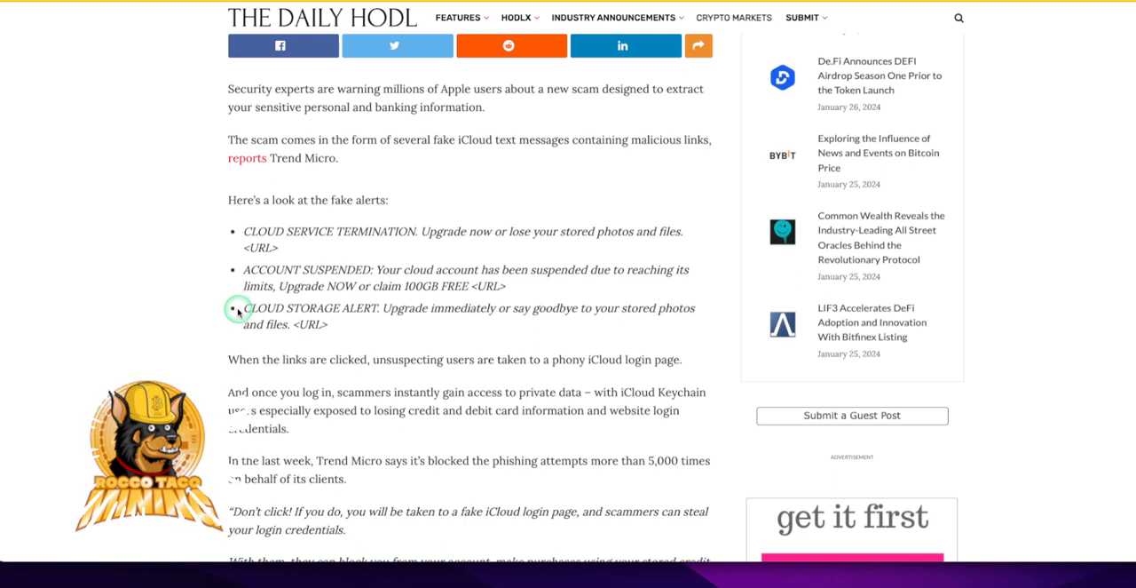
mouse_move(195, 318)
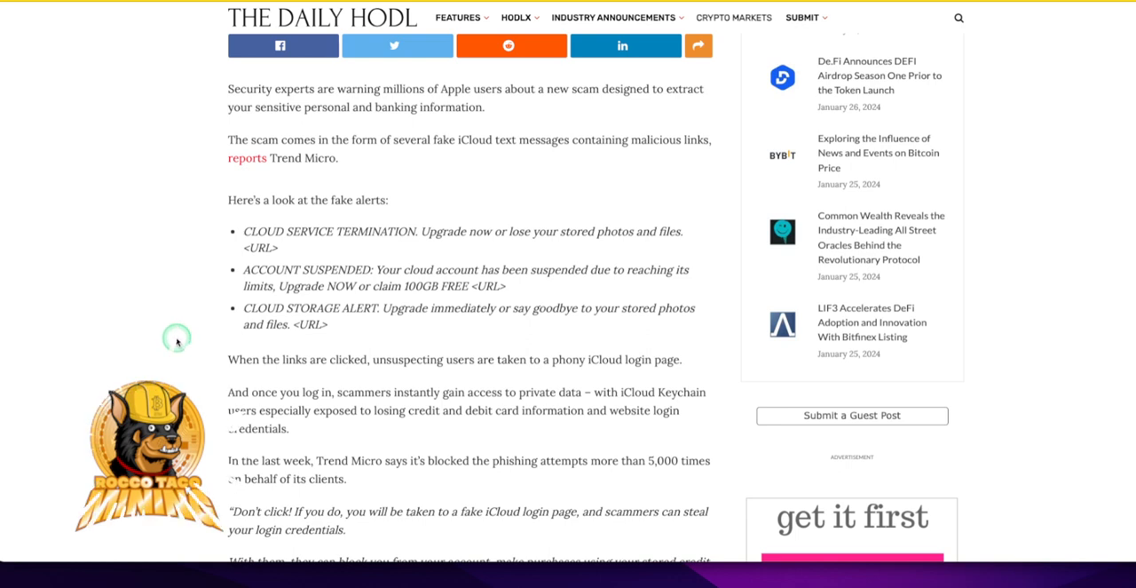
mouse_move(217, 373)
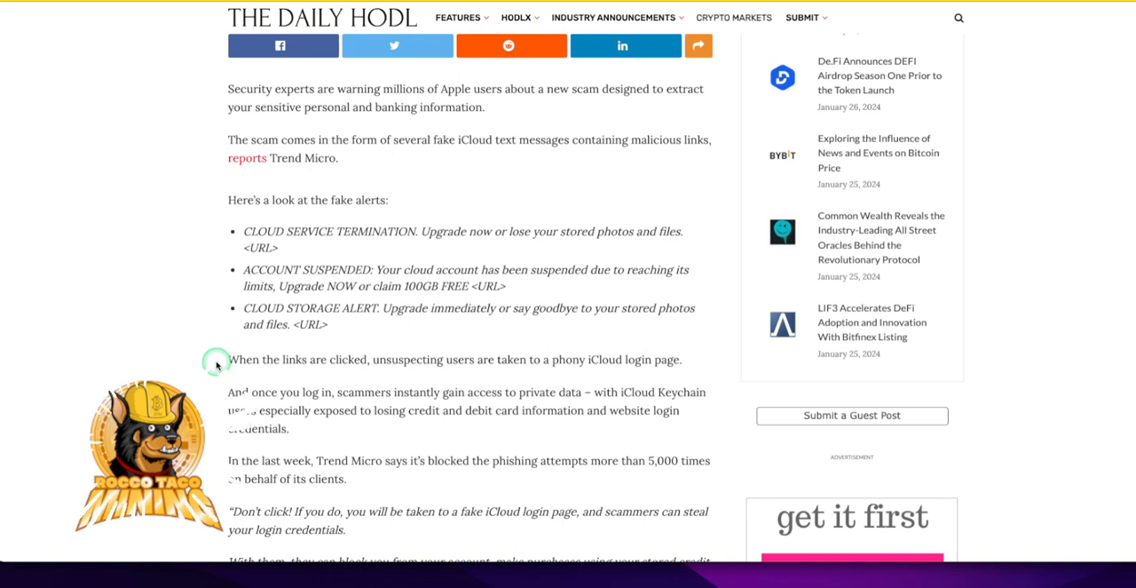
mouse_move(217, 360)
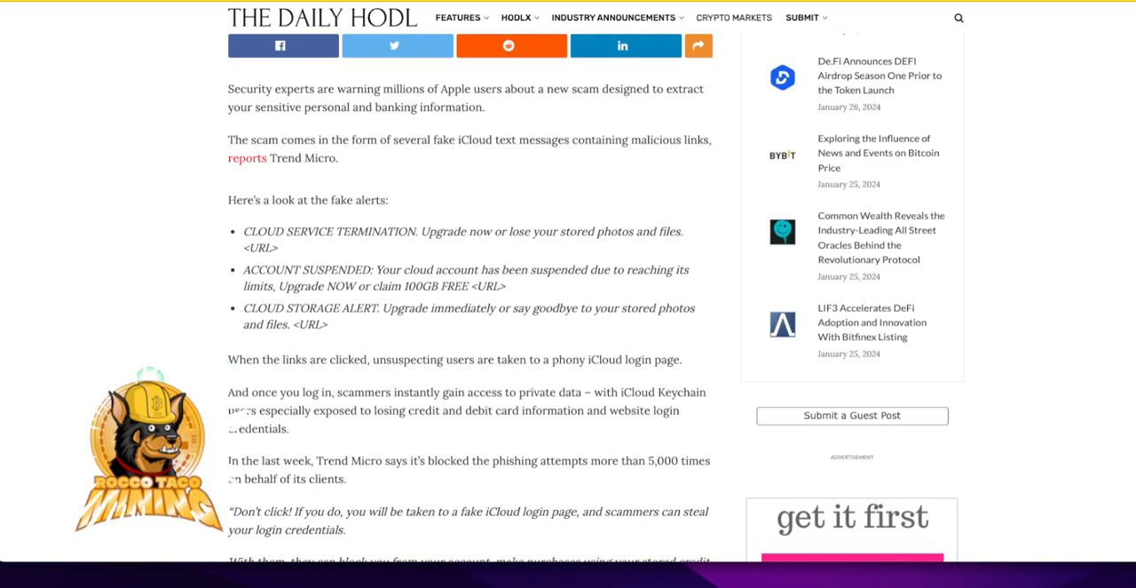
scroll("down", 3)
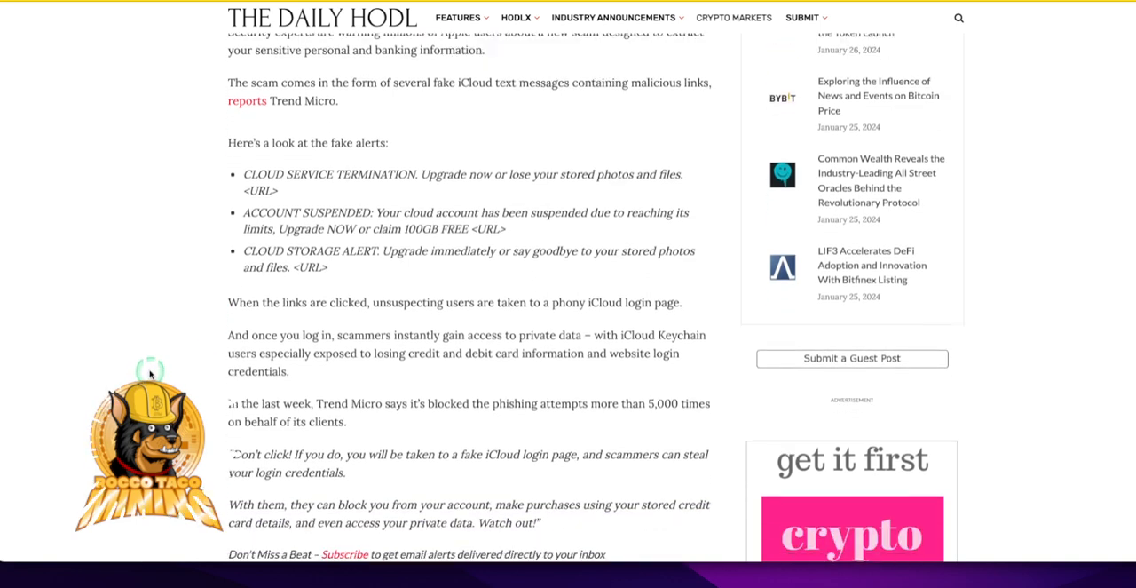
scroll("down", 3)
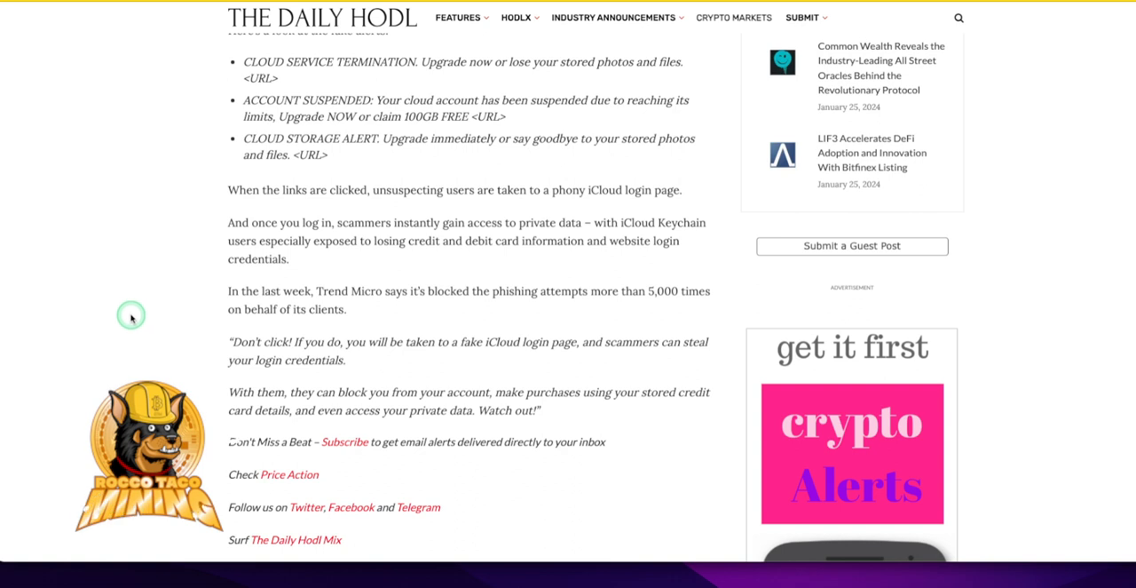
mouse_move(252, 252)
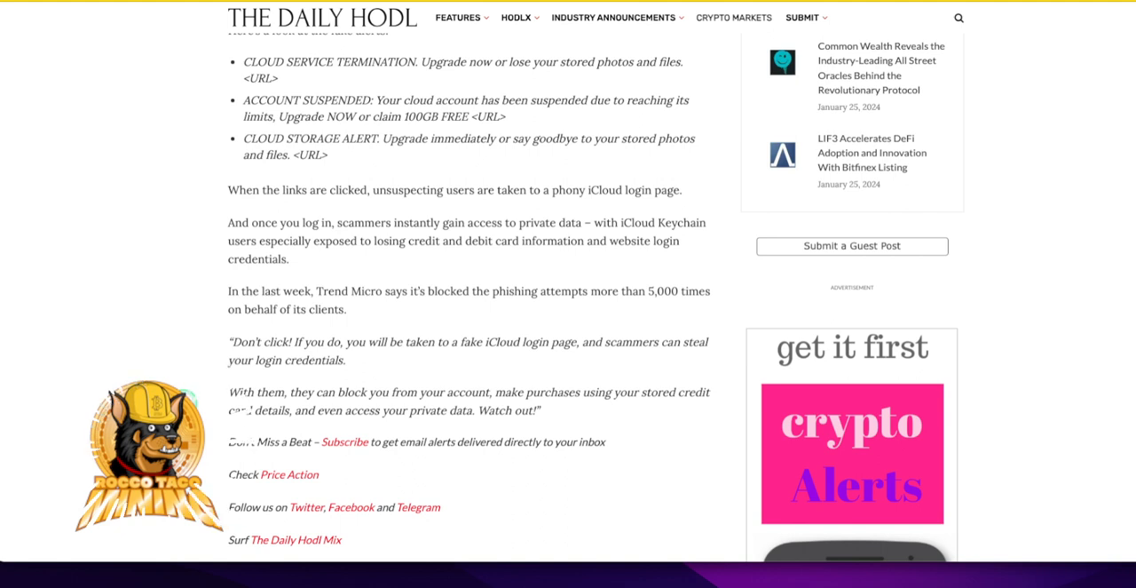
scroll("down", 3)
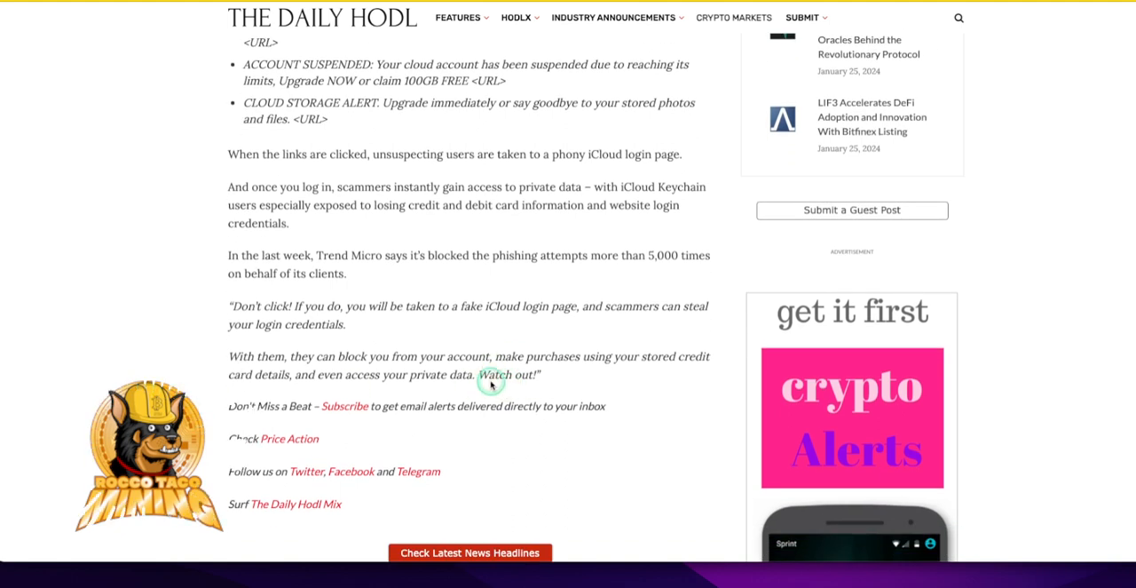
scroll("down", 3)
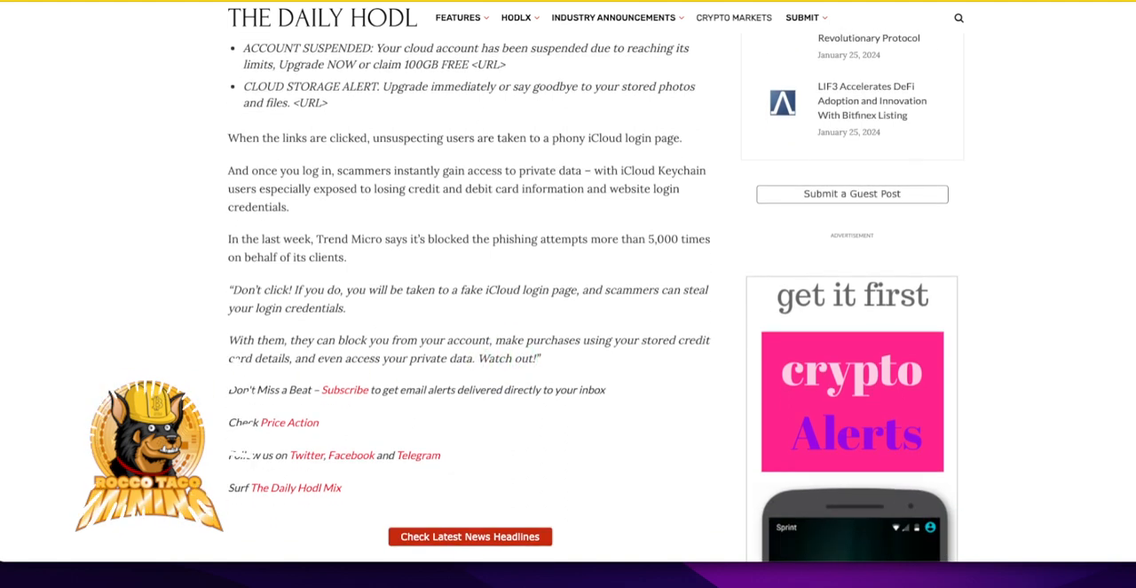
scroll("down", 3)
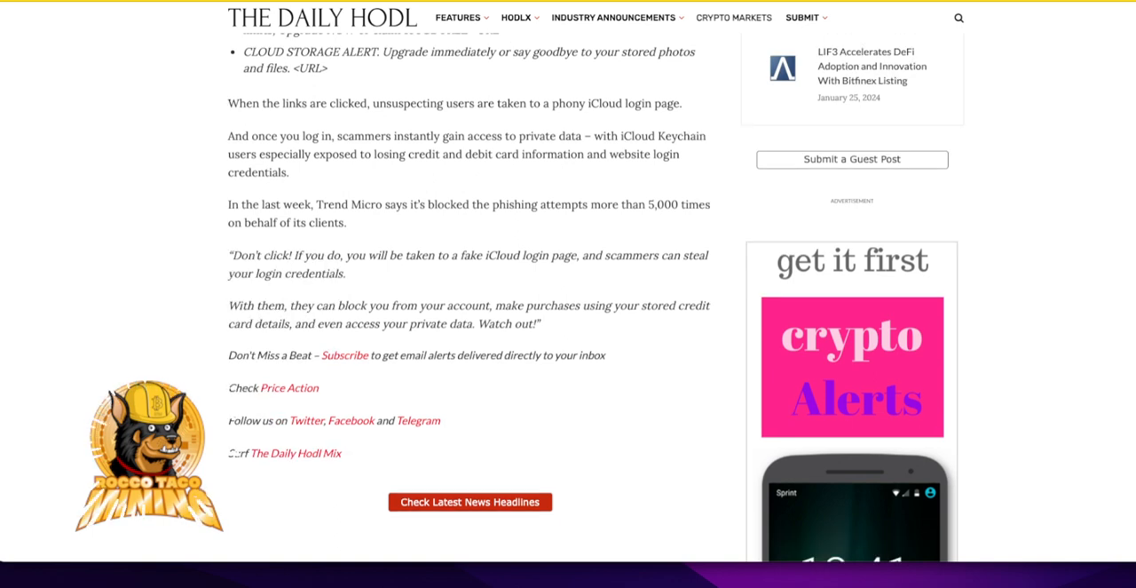
scroll("down", 3)
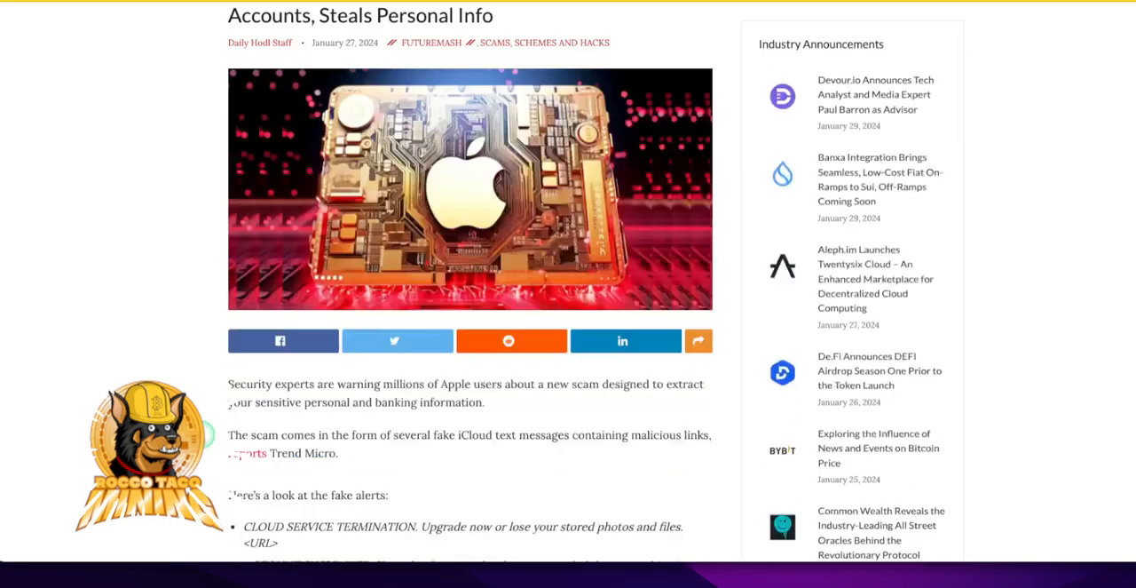
scroll("down", 3)
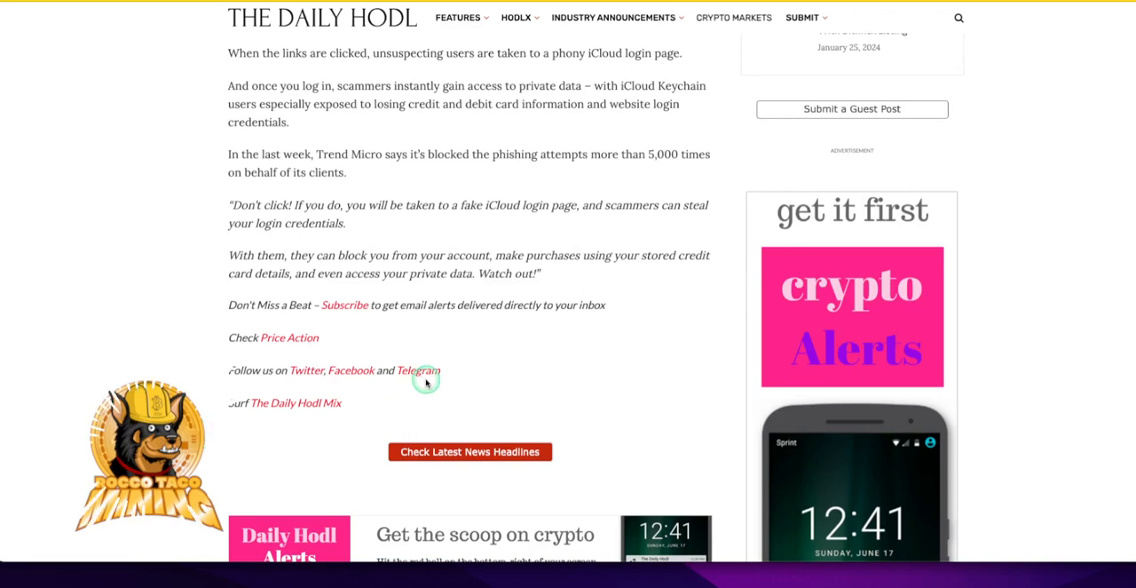
mouse_move(393, 436)
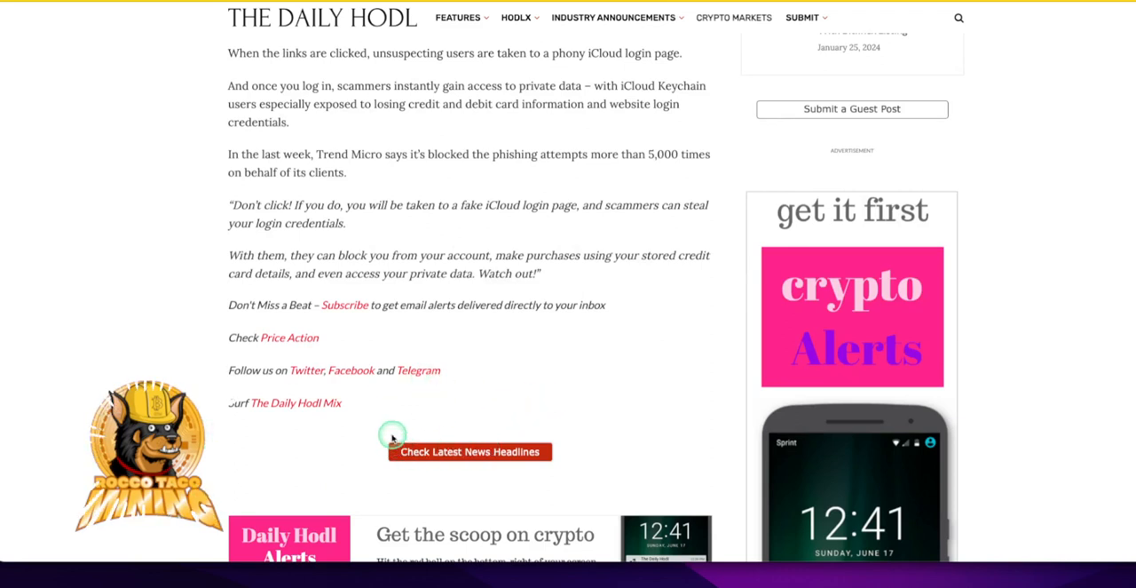
mouse_move(429, 305)
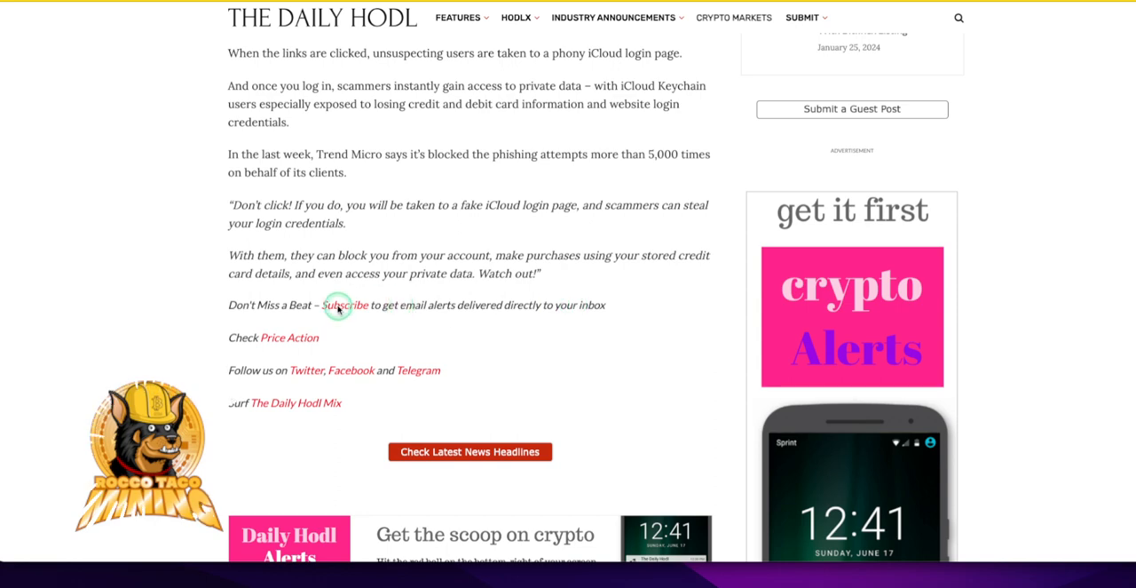
scroll("down", 3)
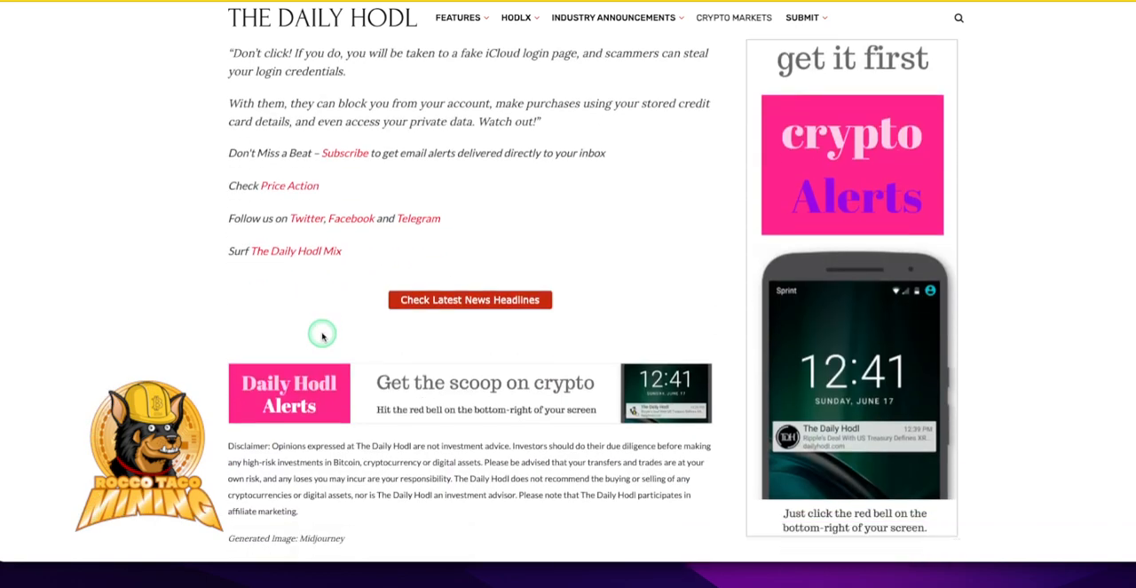
scroll("down", 3)
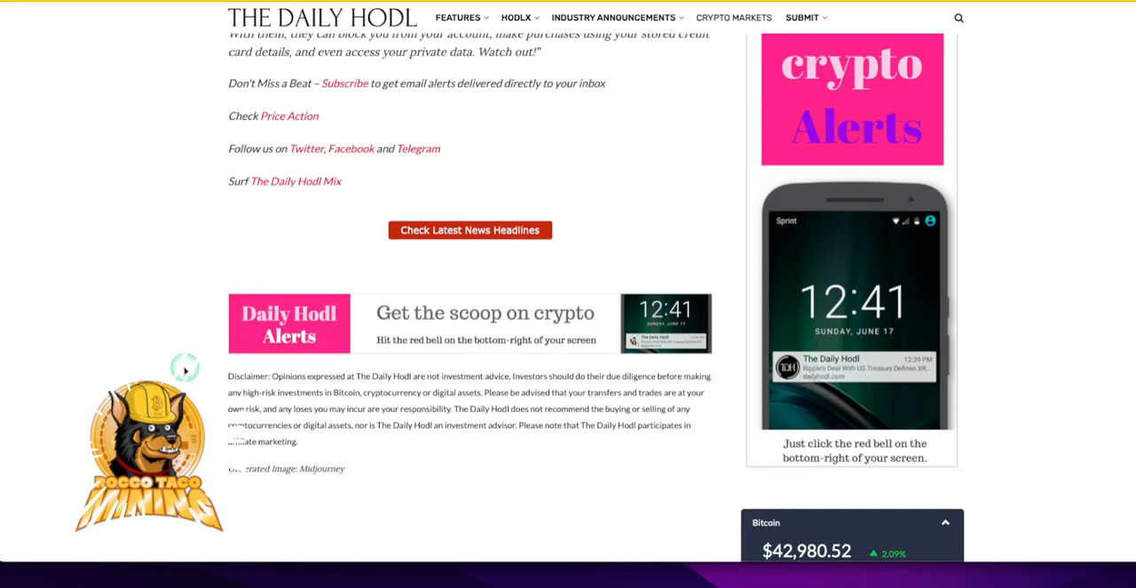
scroll("down", 3)
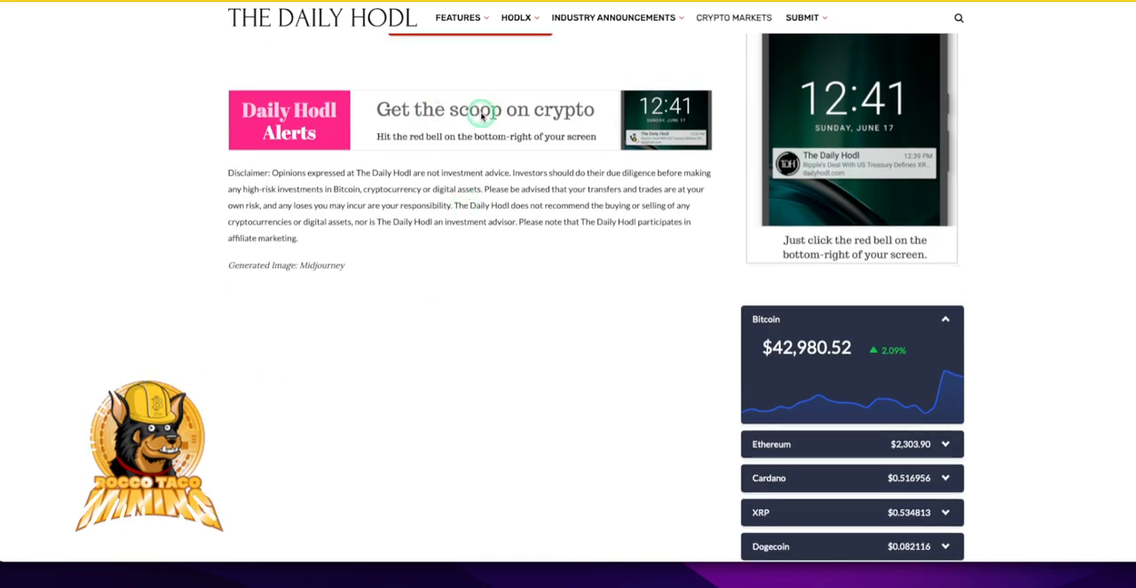
mouse_move(501, 284)
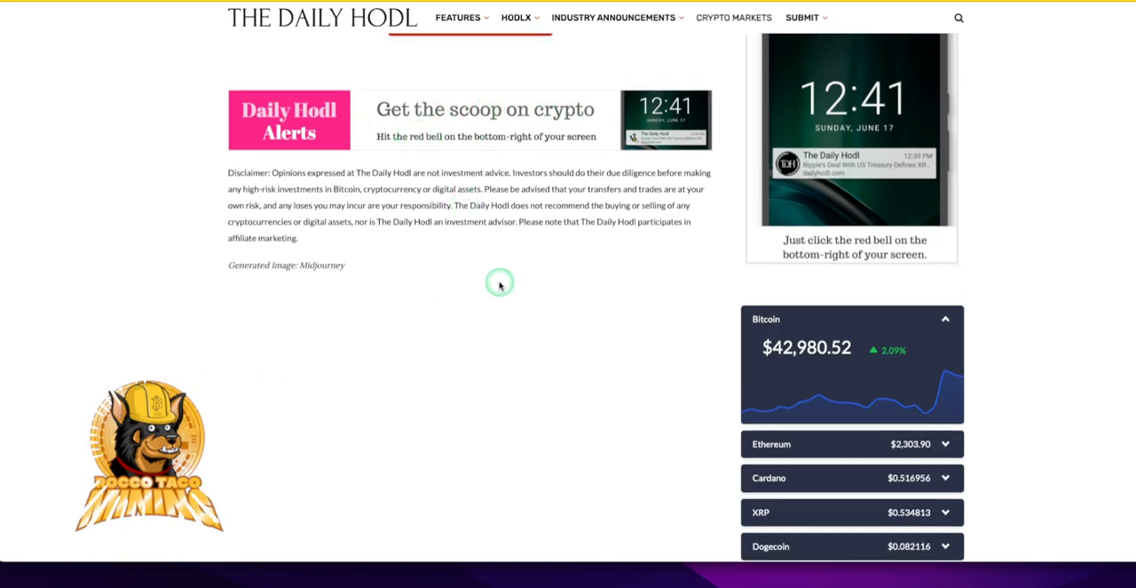
mouse_move(801, 364)
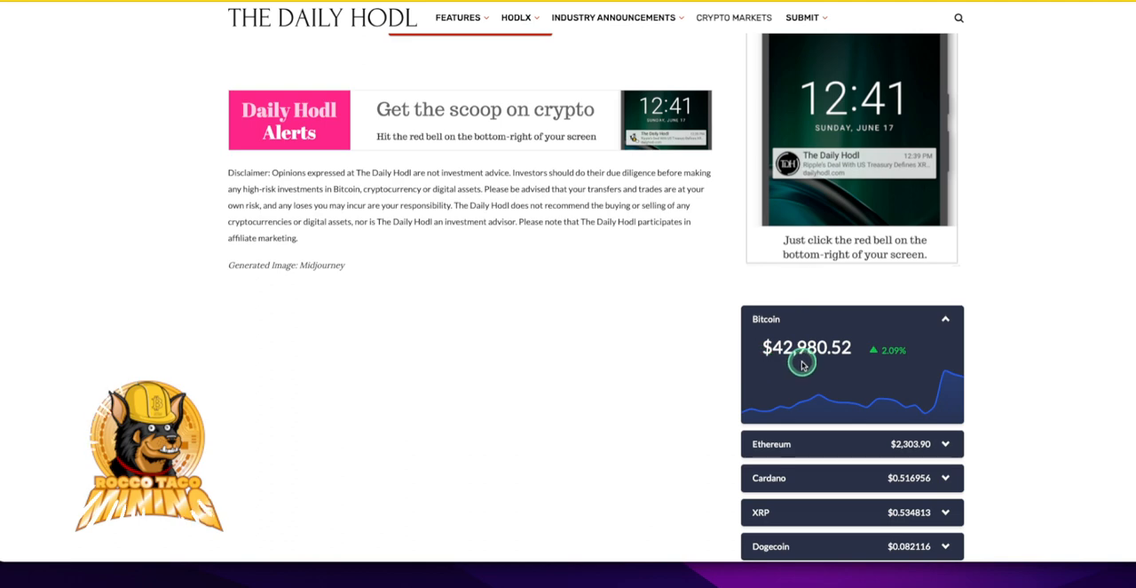
mouse_move(696, 387)
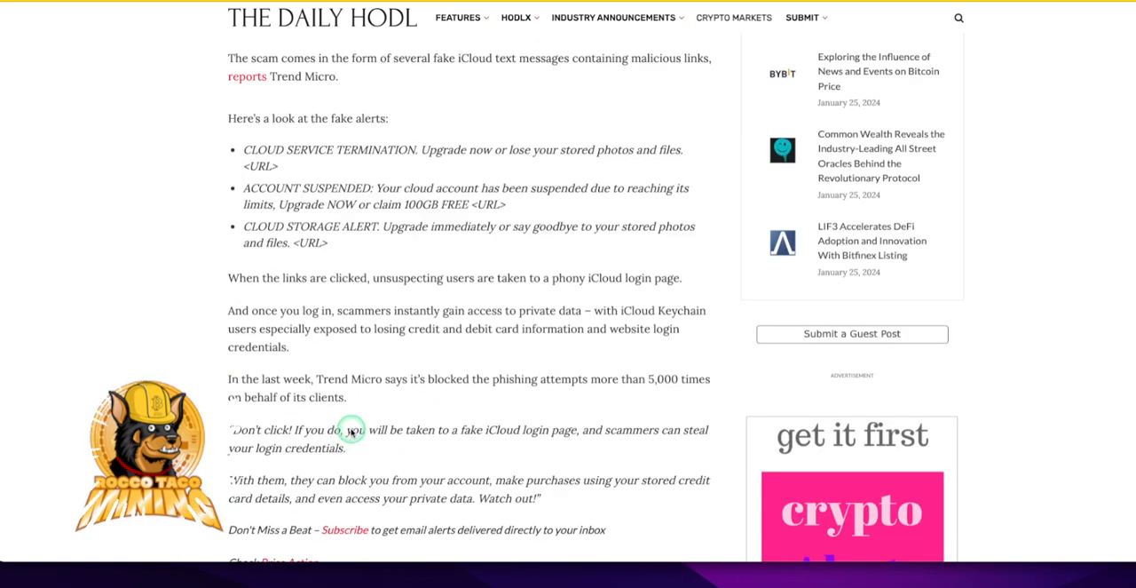
mouse_move(376, 380)
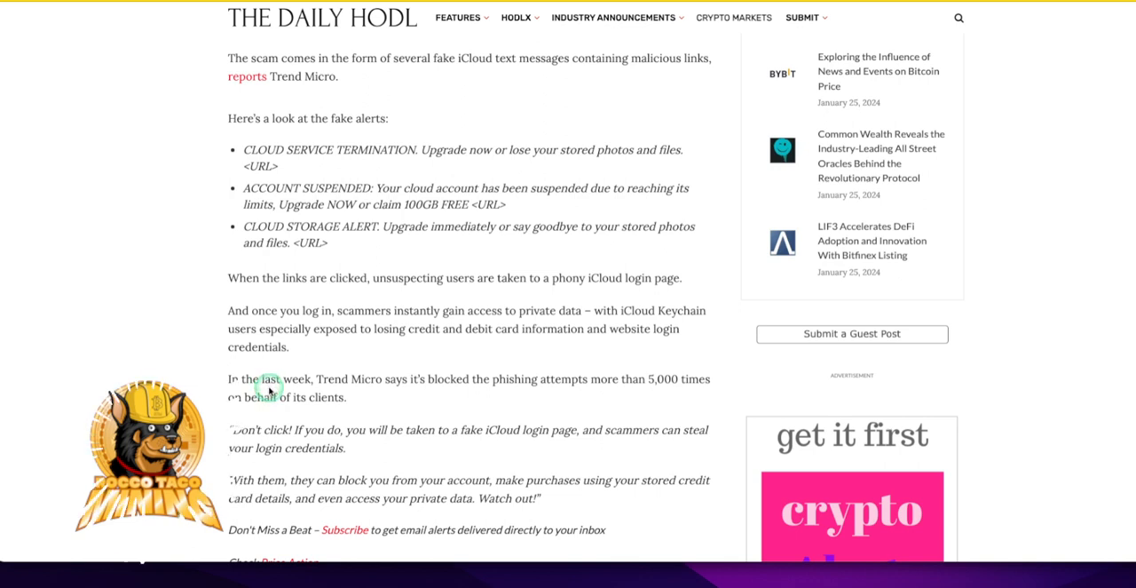
mouse_move(287, 396)
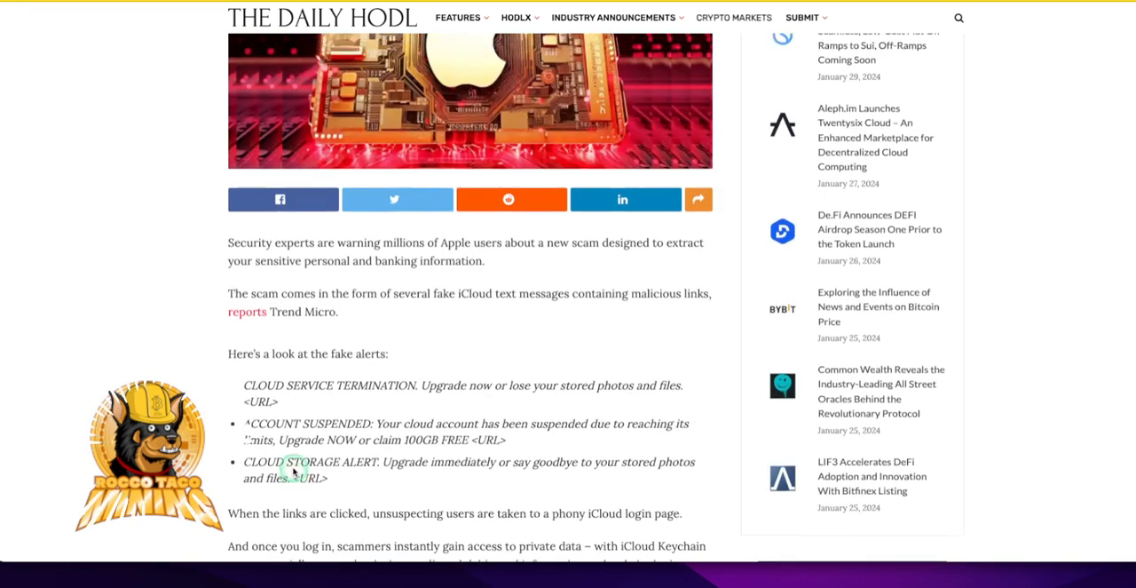
scroll("up", 3)
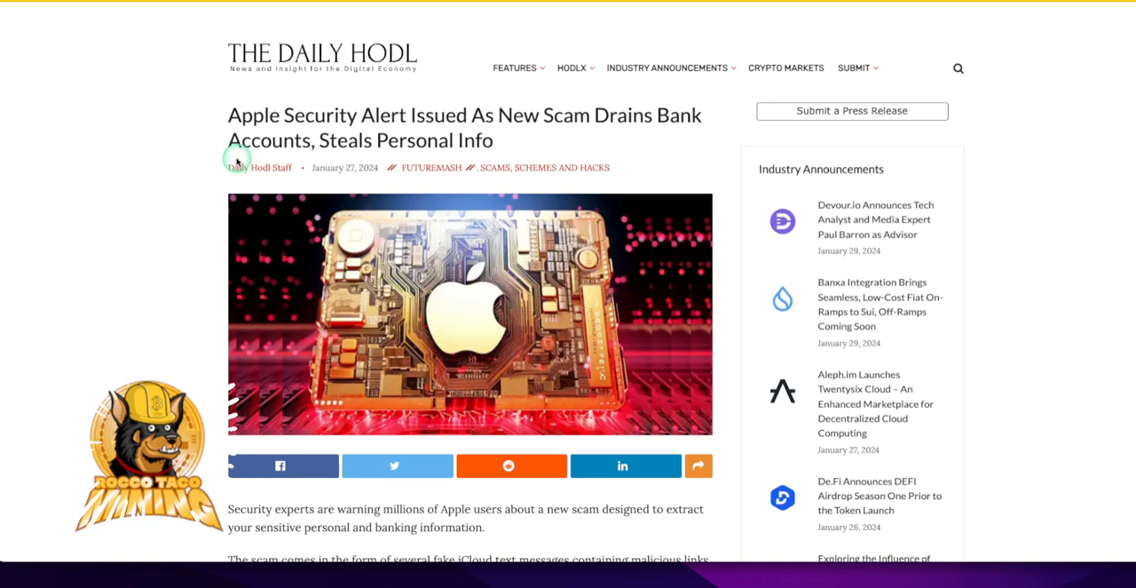
mouse_move(237, 131)
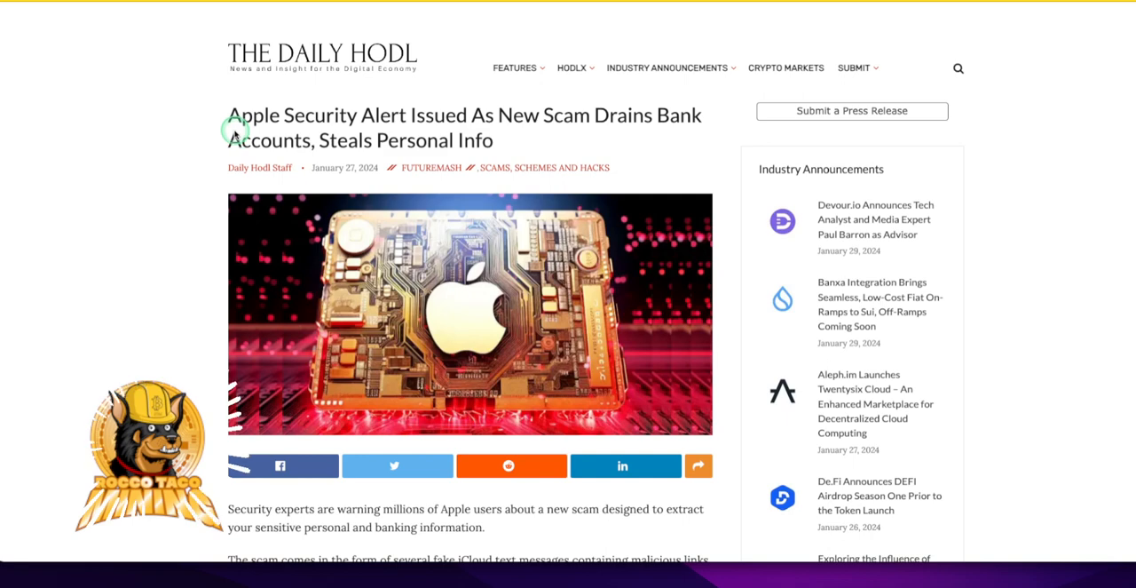
mouse_move(252, 131)
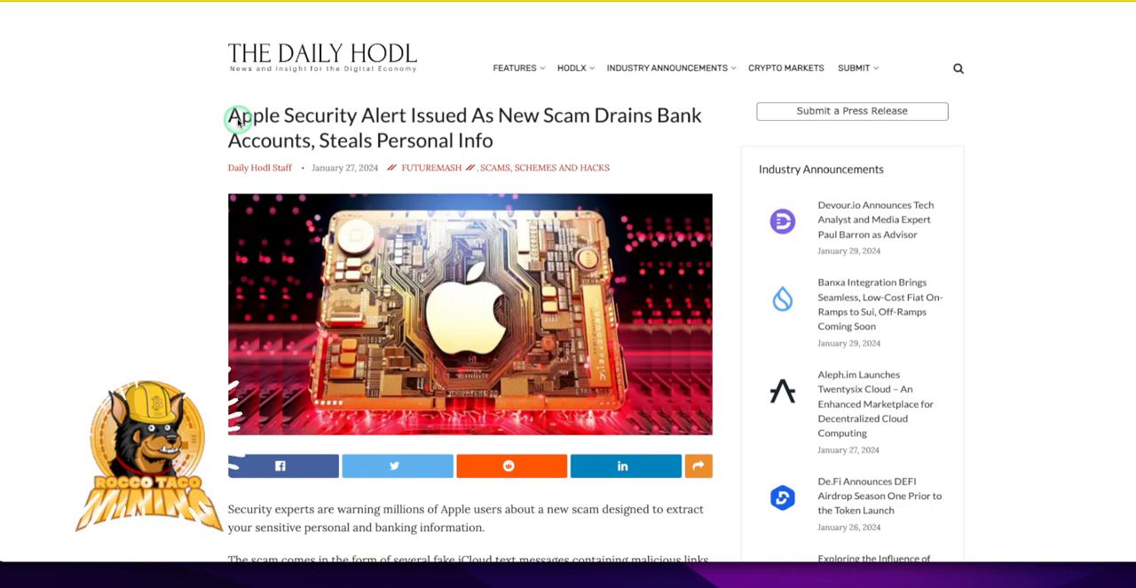
mouse_move(245, 89)
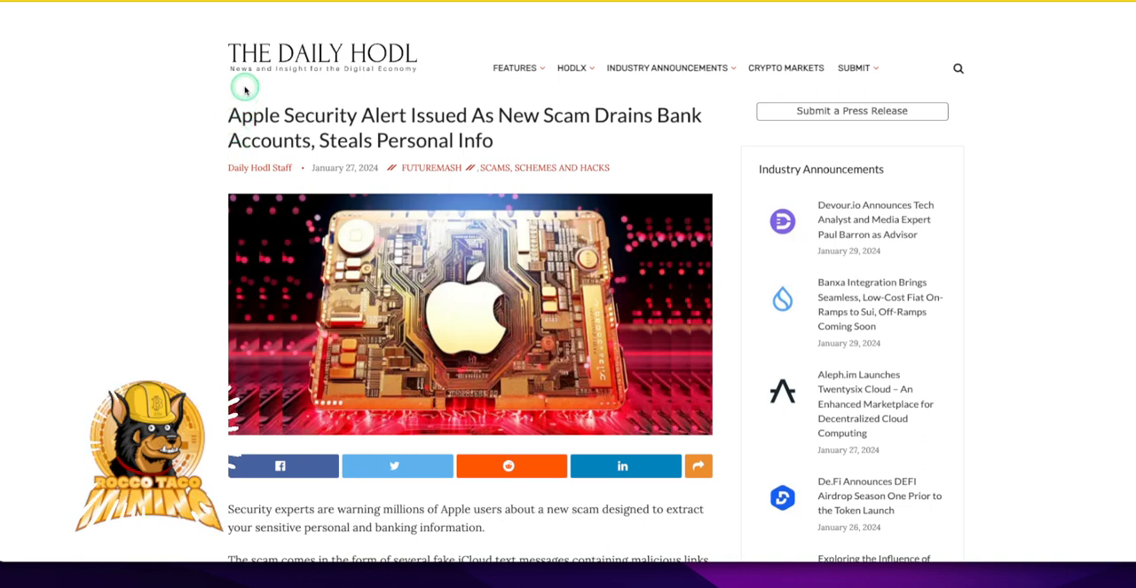
mouse_move(217, 295)
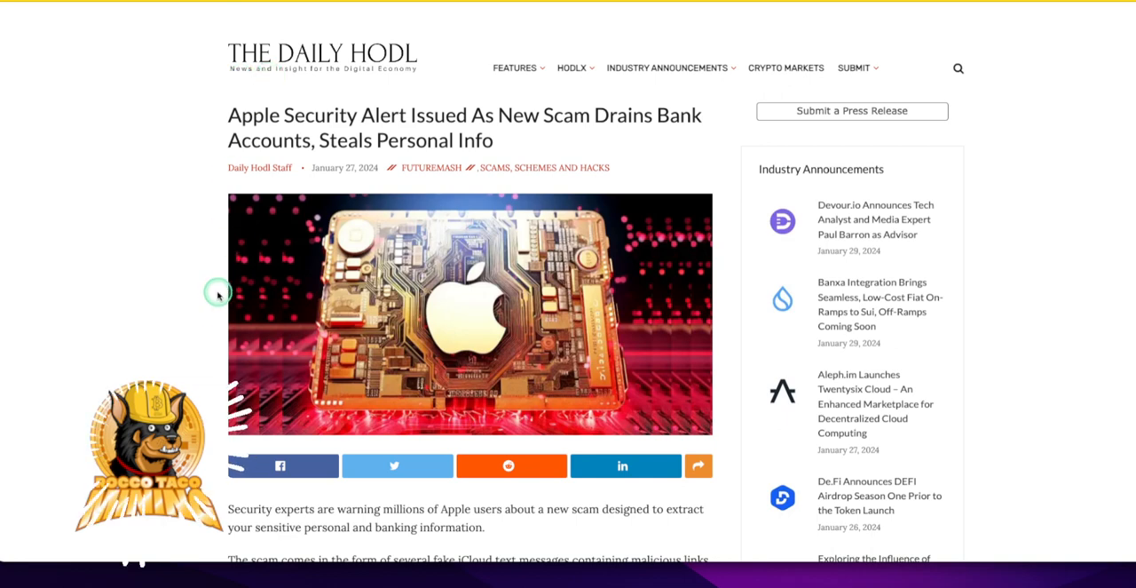
mouse_move(199, 316)
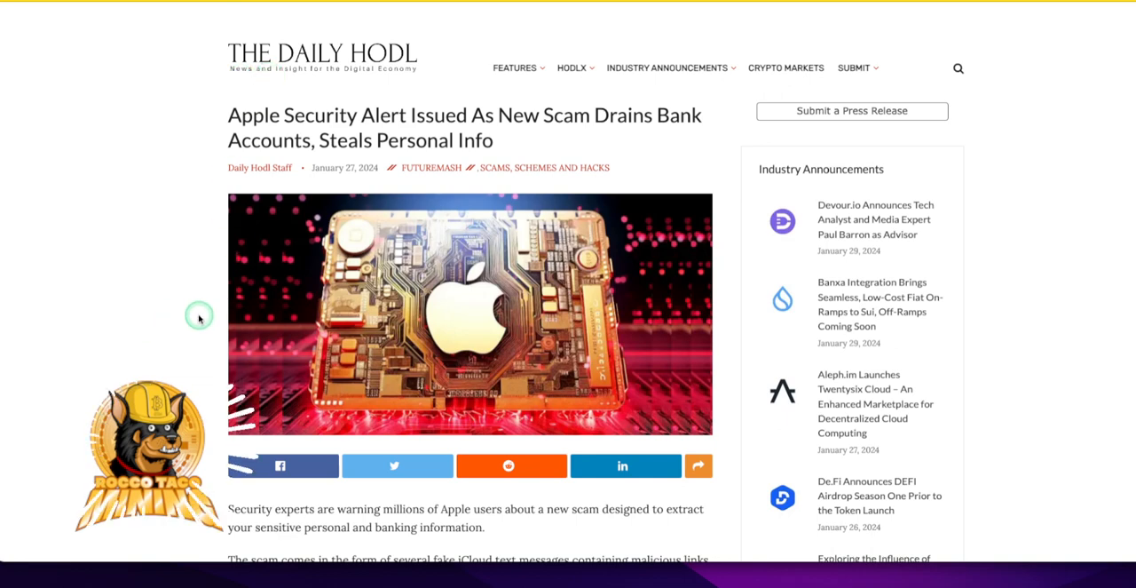